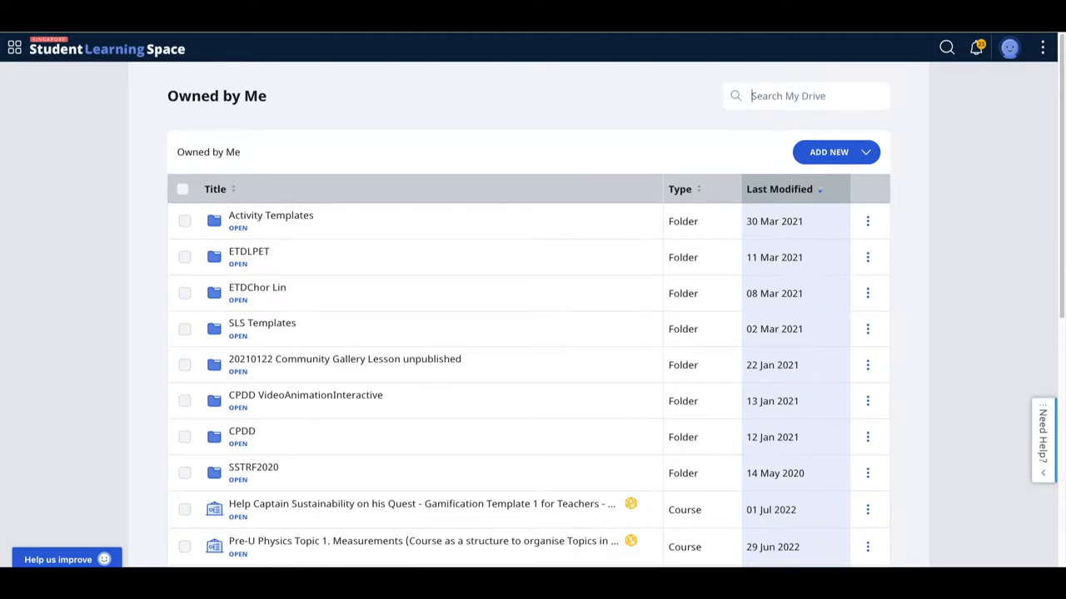
# Step: Search My Drive for 'quiz'
pyautogui.write('quiz')
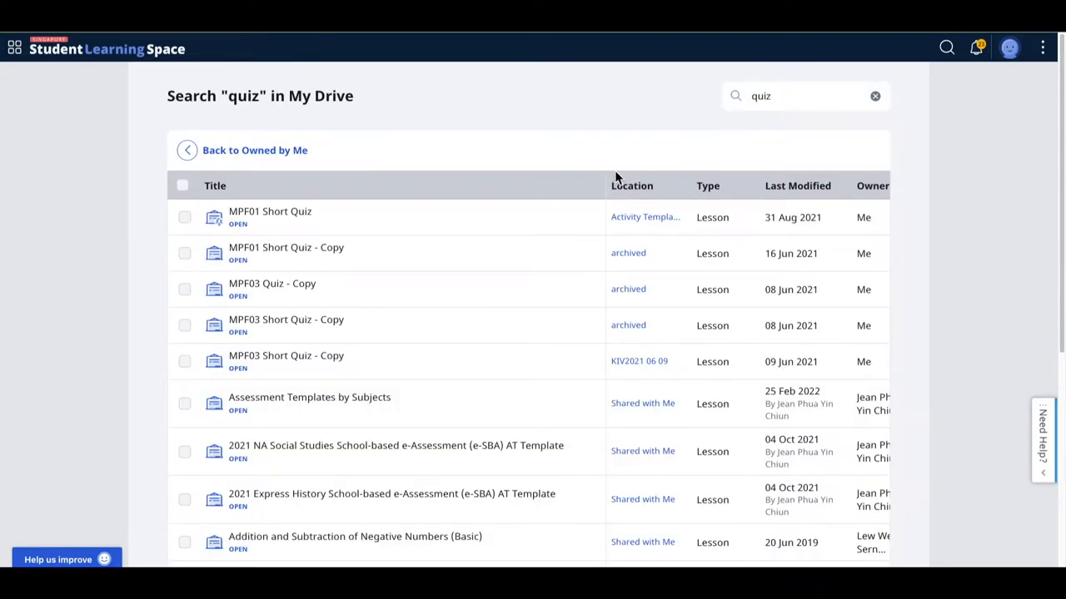
pyautogui.moveTo(610, 451)
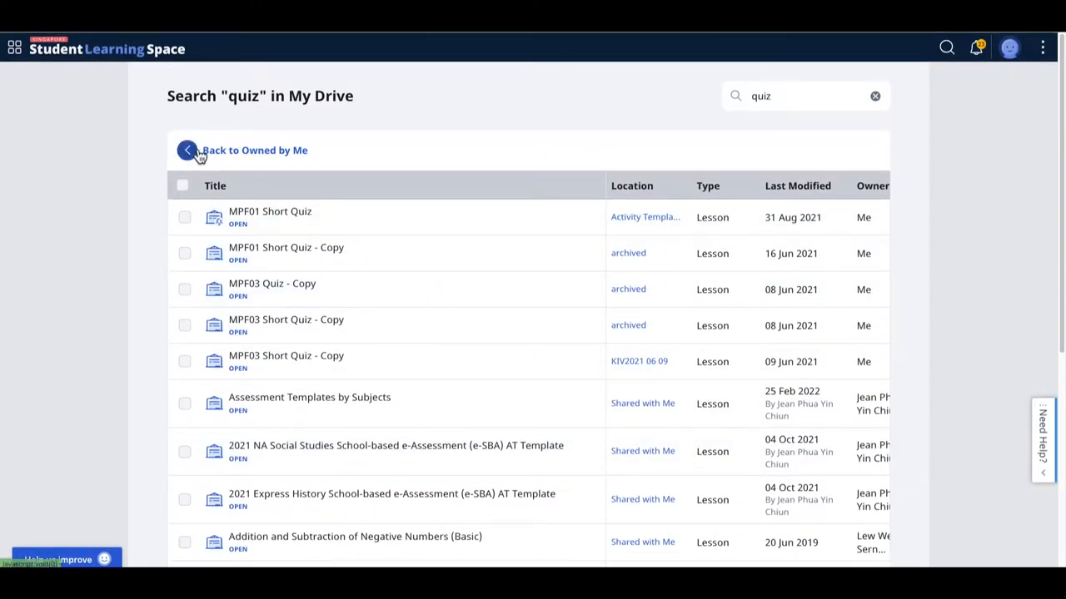
pyautogui.moveTo(23, 56)
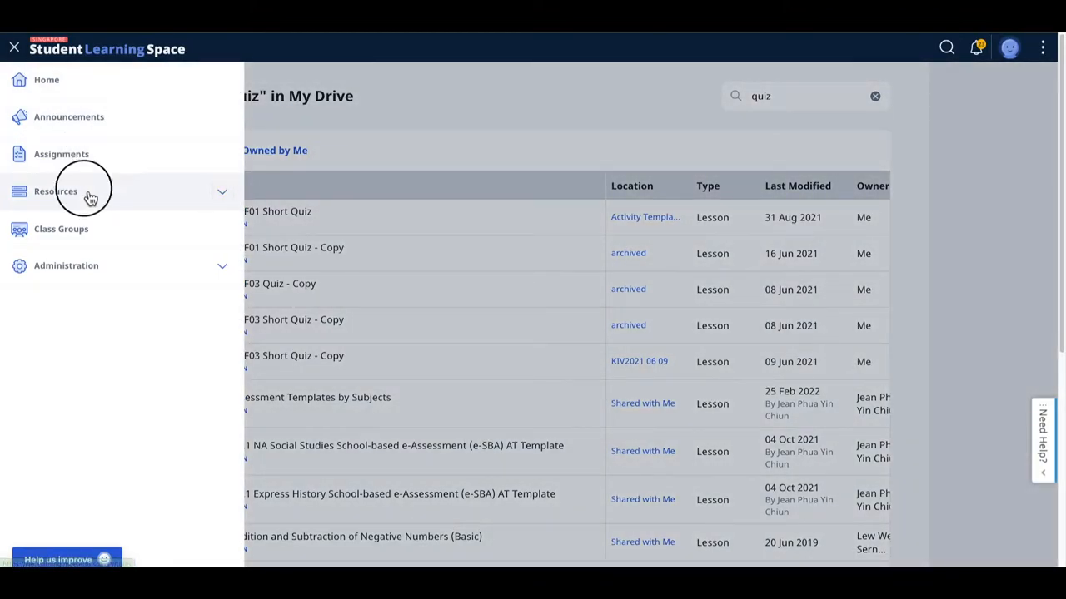
# Step: Go to the Community Gallery under Resources in the side menu
pyautogui.click(56, 191)
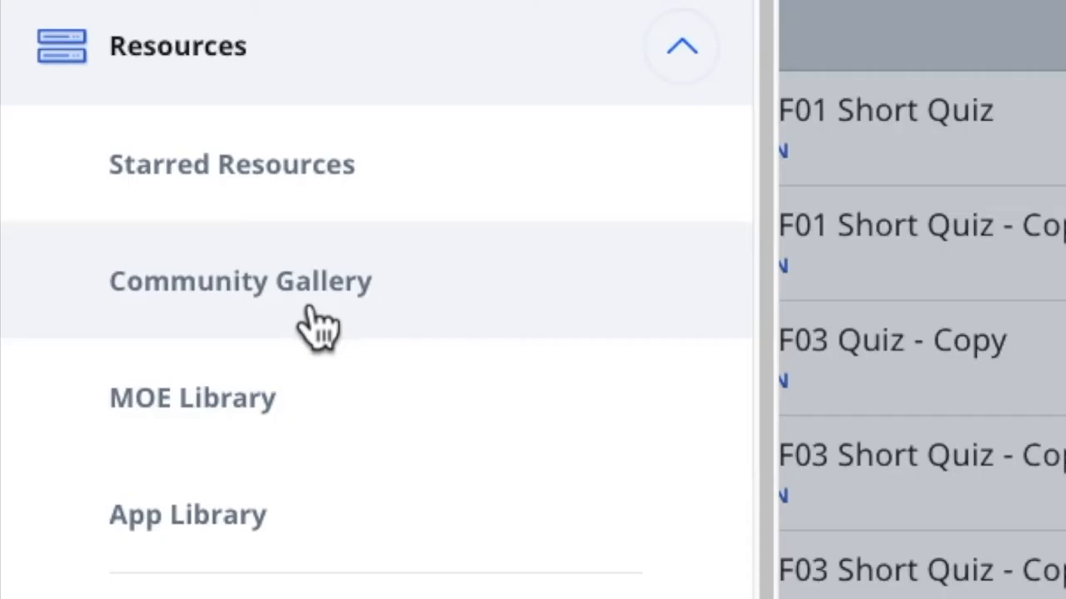
pyautogui.moveTo(344, 329)
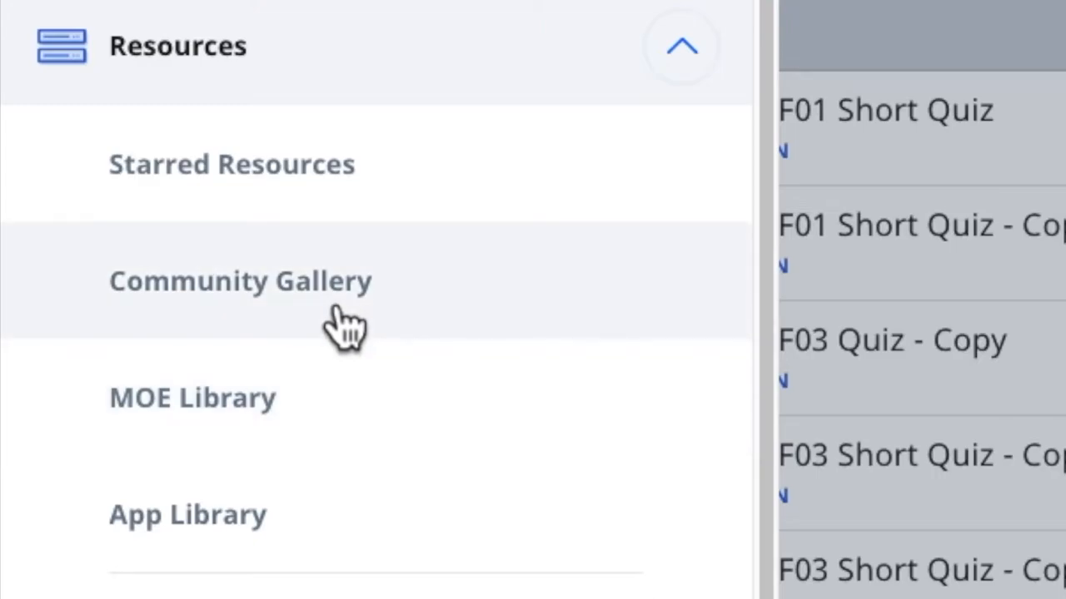
pyautogui.click(241, 281)
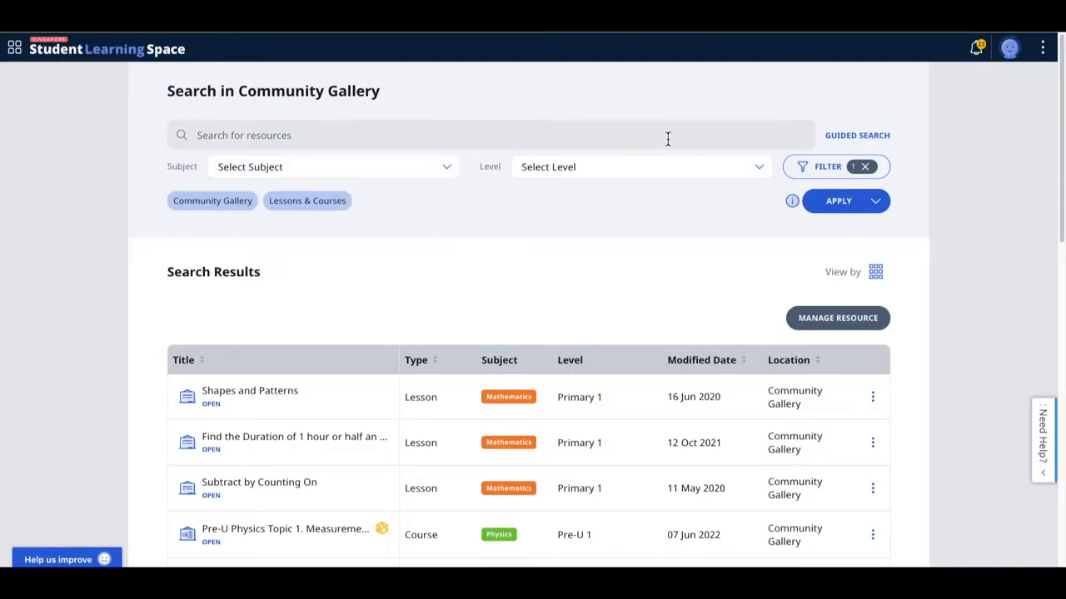
# Step: Change the search filter location from Community Gallery to My Drive
pyautogui.click(827, 167)
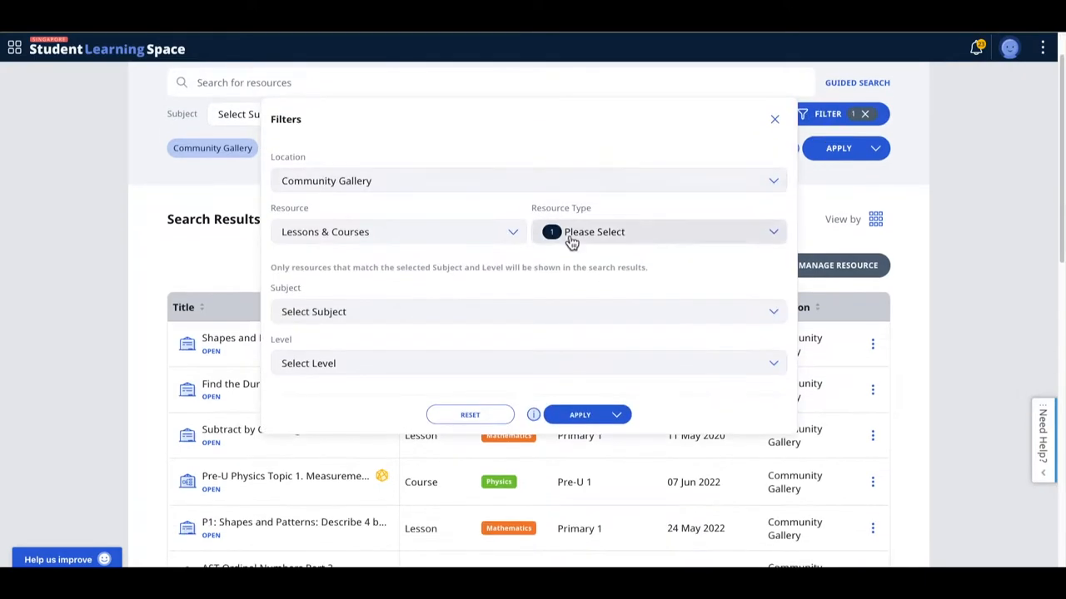
pyautogui.click(528, 181)
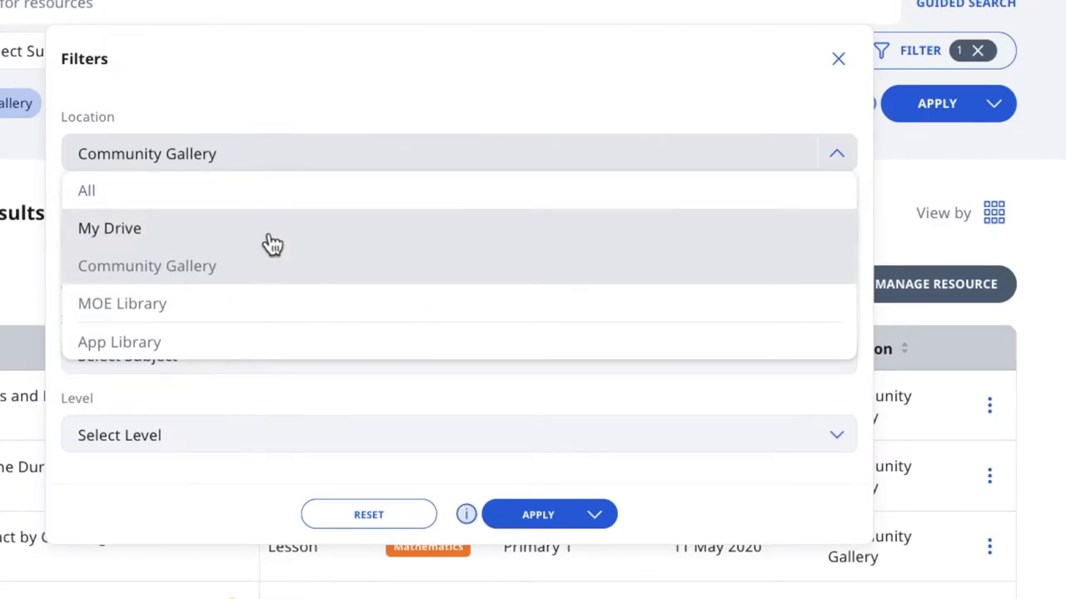
pyautogui.click(109, 228)
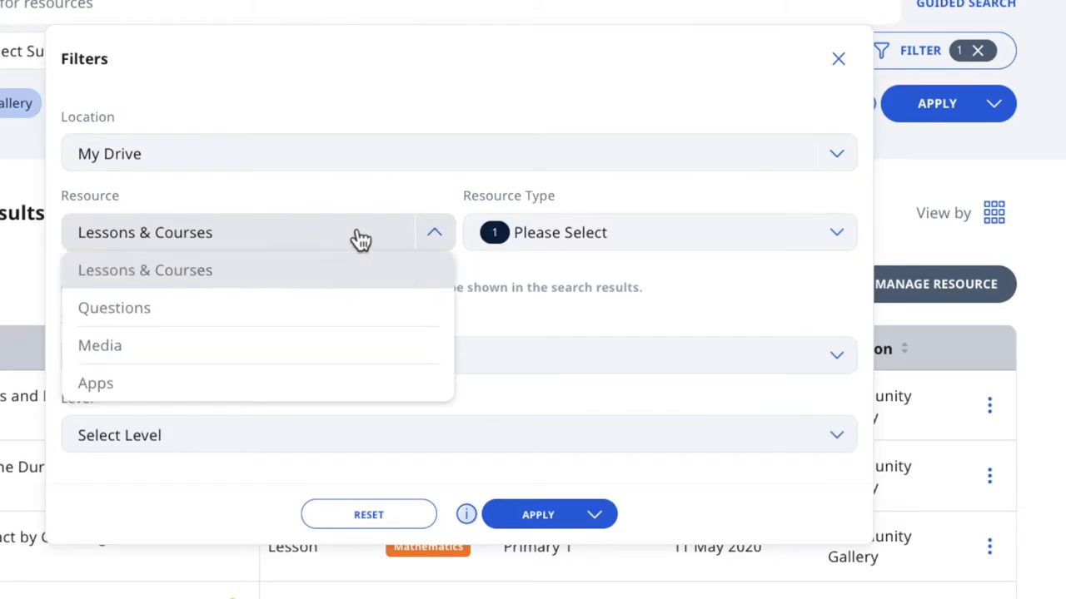
pyautogui.click(145, 270)
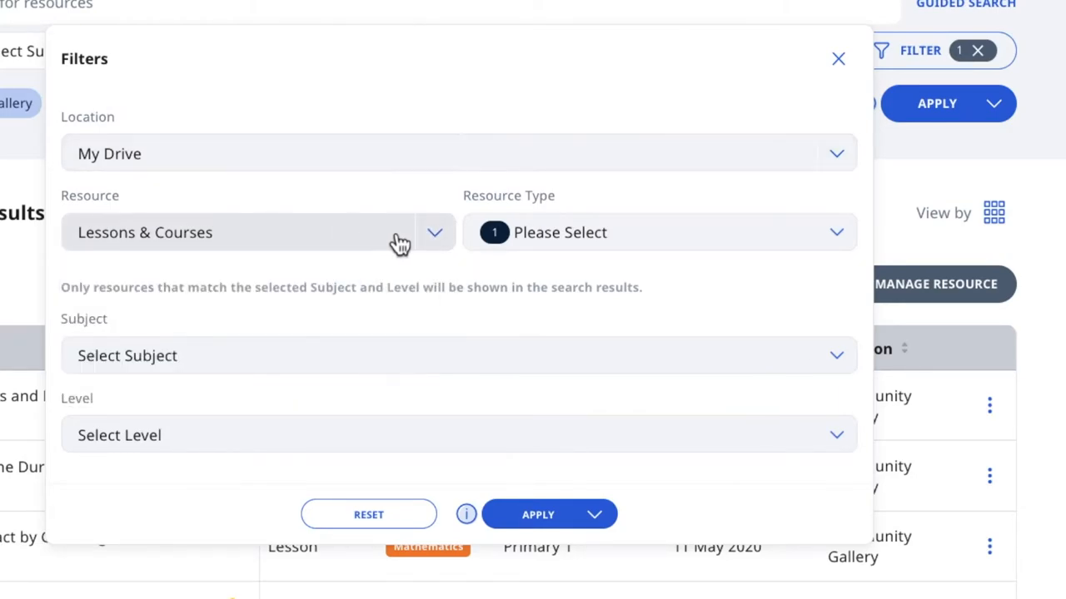
pyautogui.moveTo(325, 183)
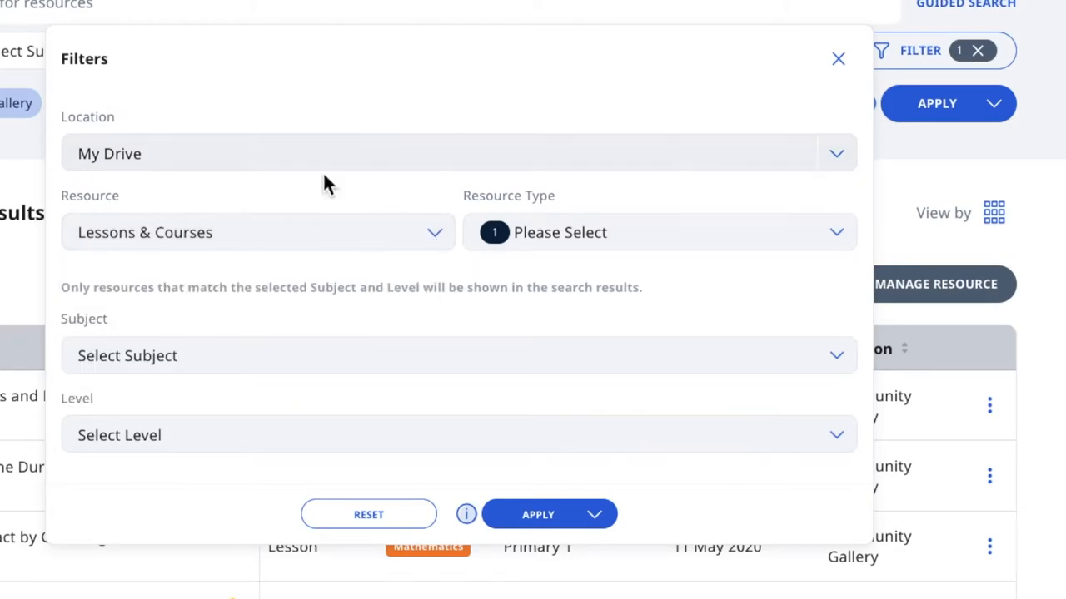
pyautogui.moveTo(657, 233)
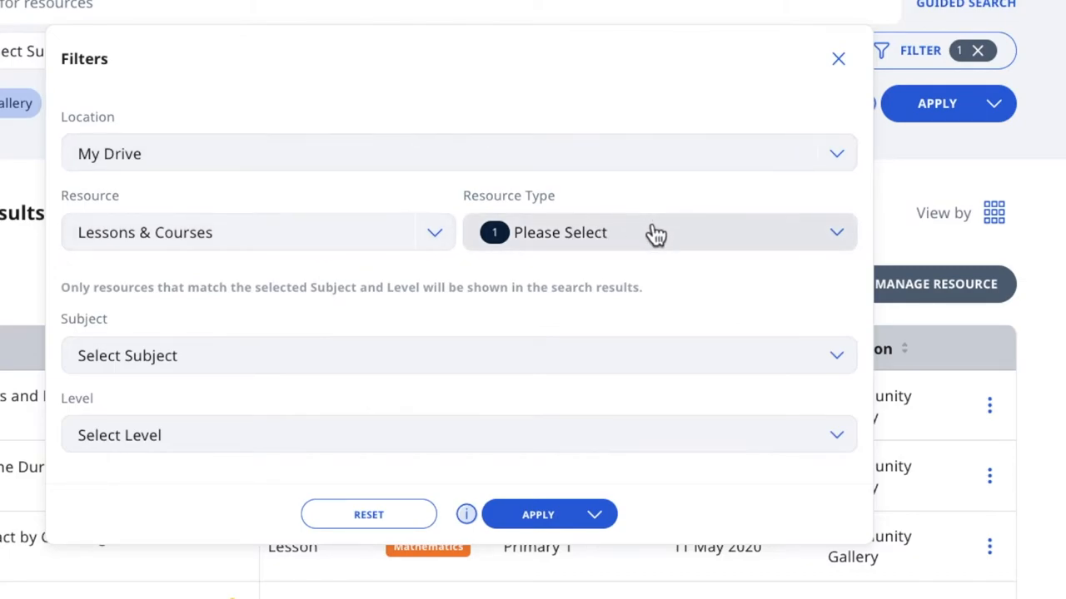
pyautogui.click(658, 232)
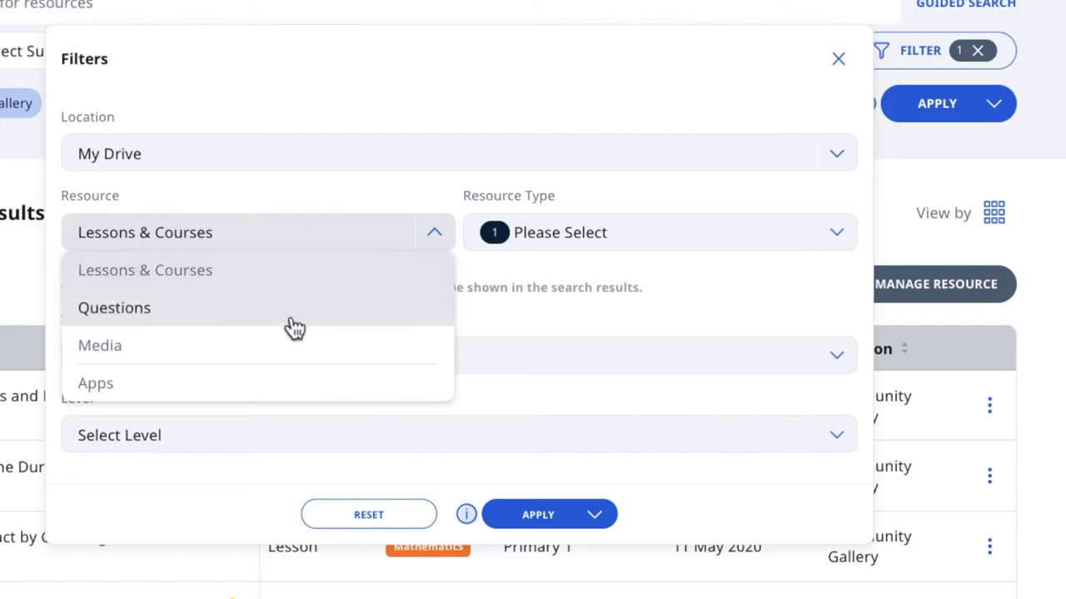
# Step: Filter to Questions, limited to Multiple-Choice and Multiple-Response types
pyautogui.click(114, 307)
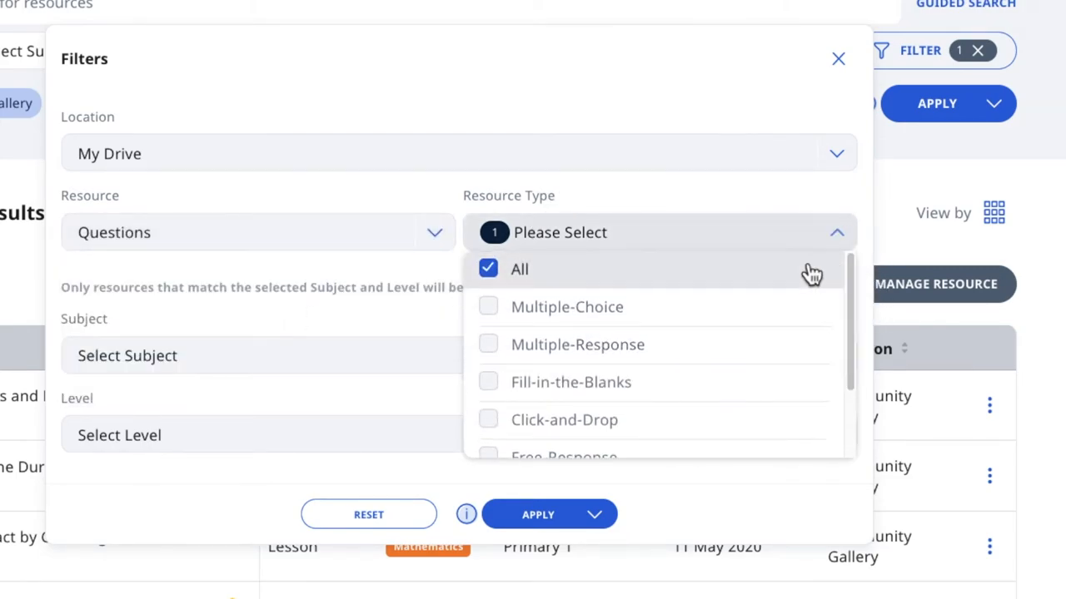
pyautogui.moveTo(599, 392)
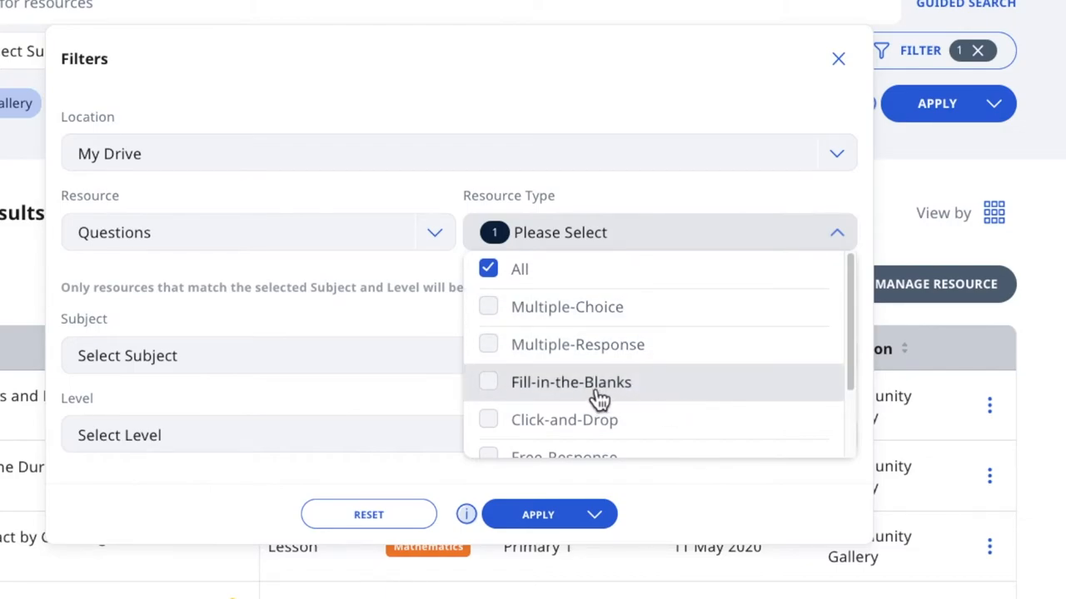
pyautogui.moveTo(570, 345)
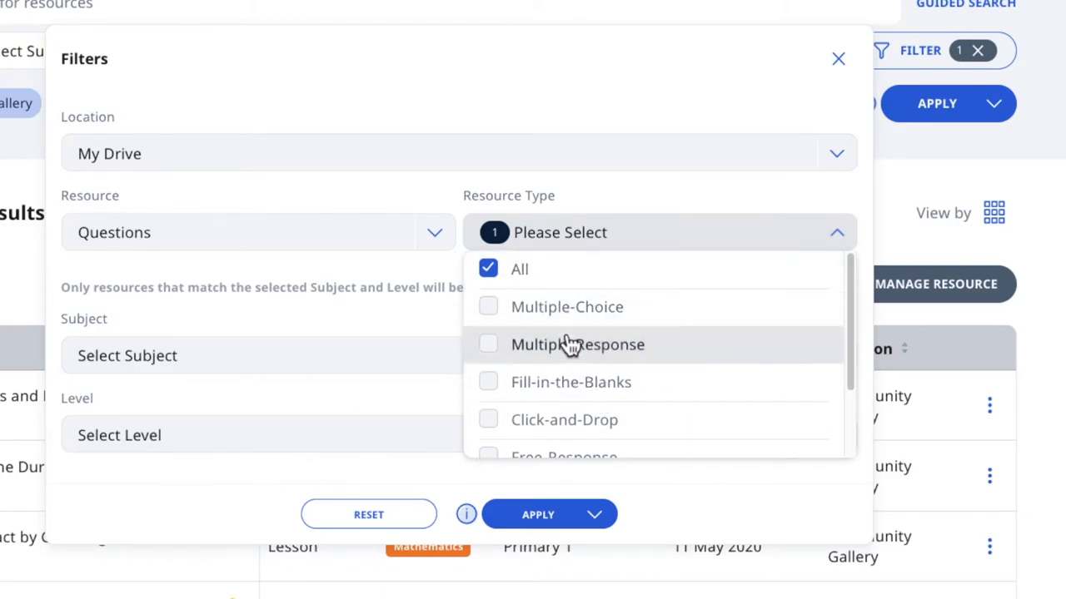
pyautogui.click(488, 268)
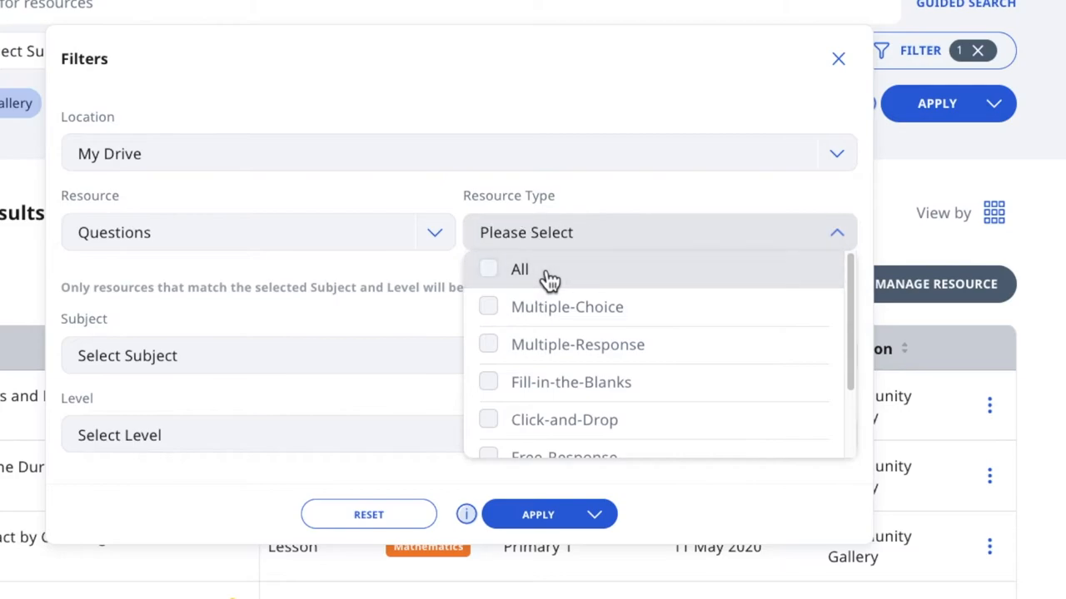
pyautogui.click(488, 344)
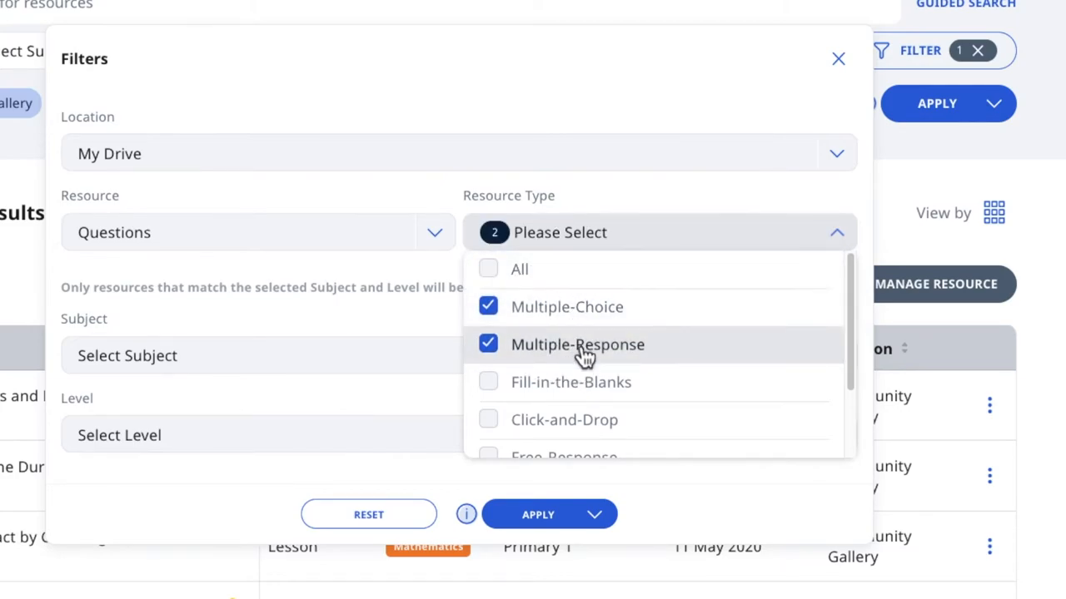
pyautogui.click(519, 268)
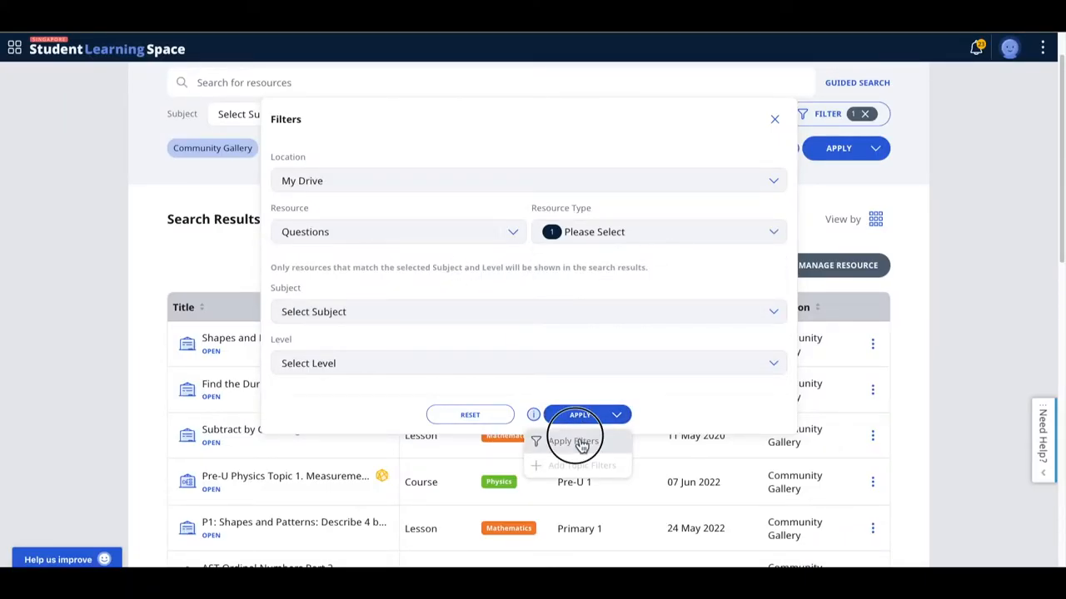
# Step: Apply the My Drive and Questions filters and scroll through the question results
pyautogui.click(573, 440)
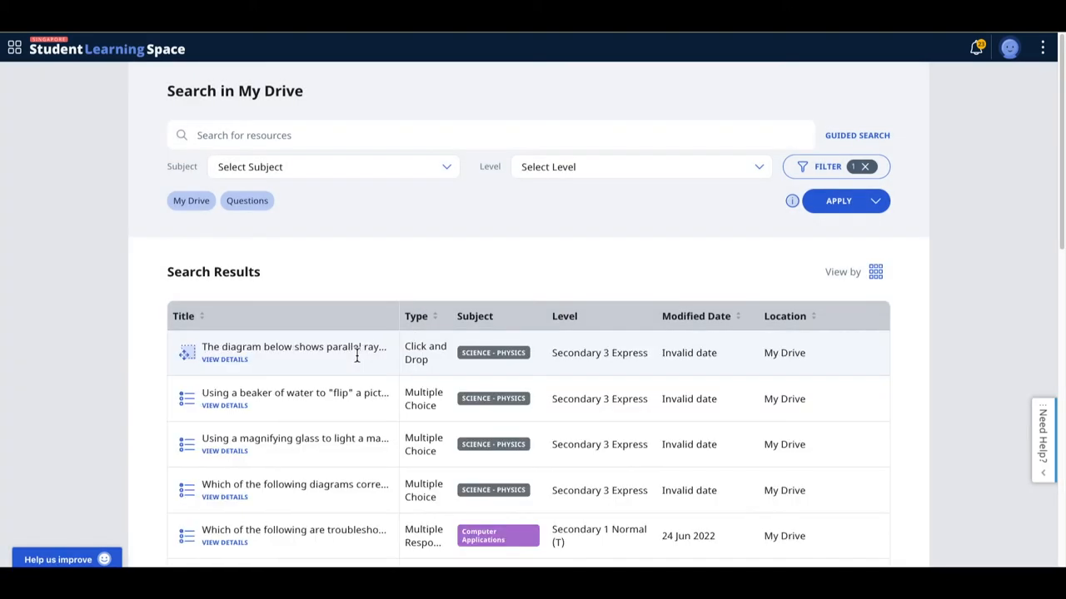
pyautogui.scroll(-3)
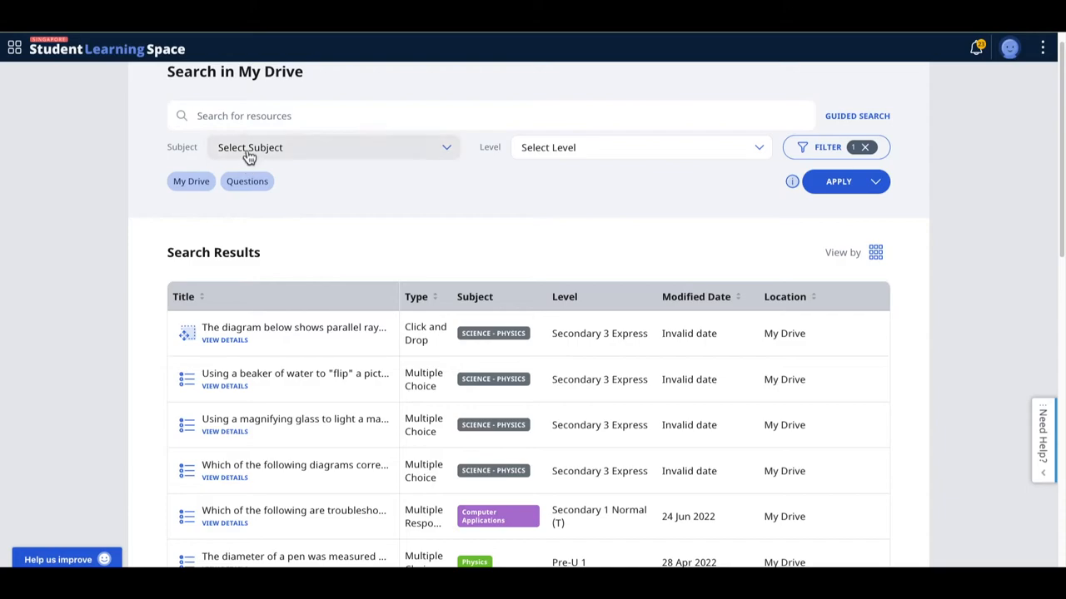
pyautogui.moveTo(240, 121)
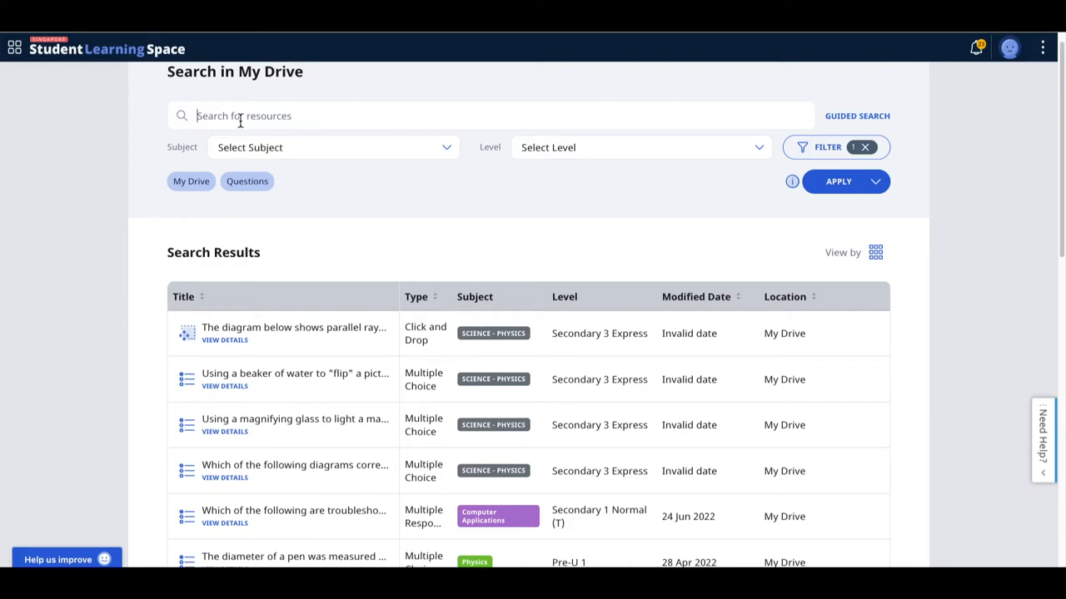
# Step: Search the question results for 'light' and scroll through the matches
pyautogui.write('light')
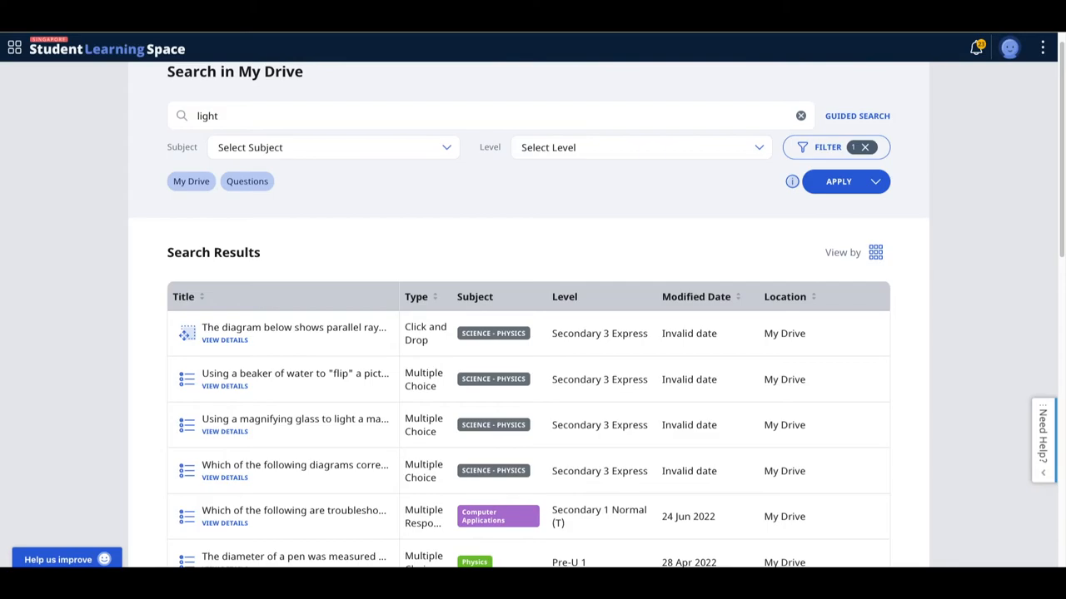
pyautogui.scroll(-3)
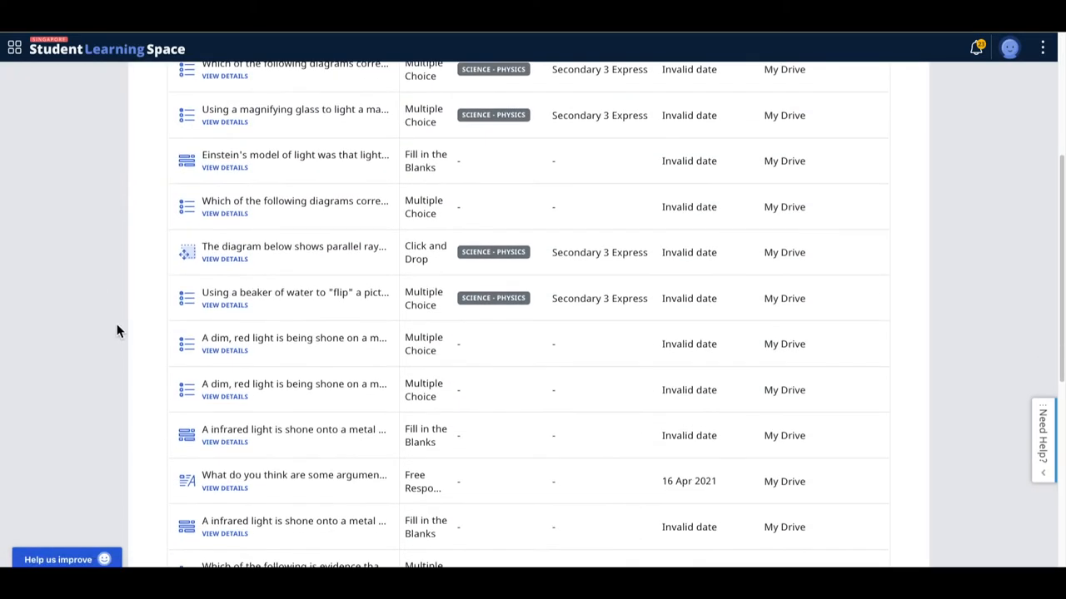
pyautogui.scroll(-3)
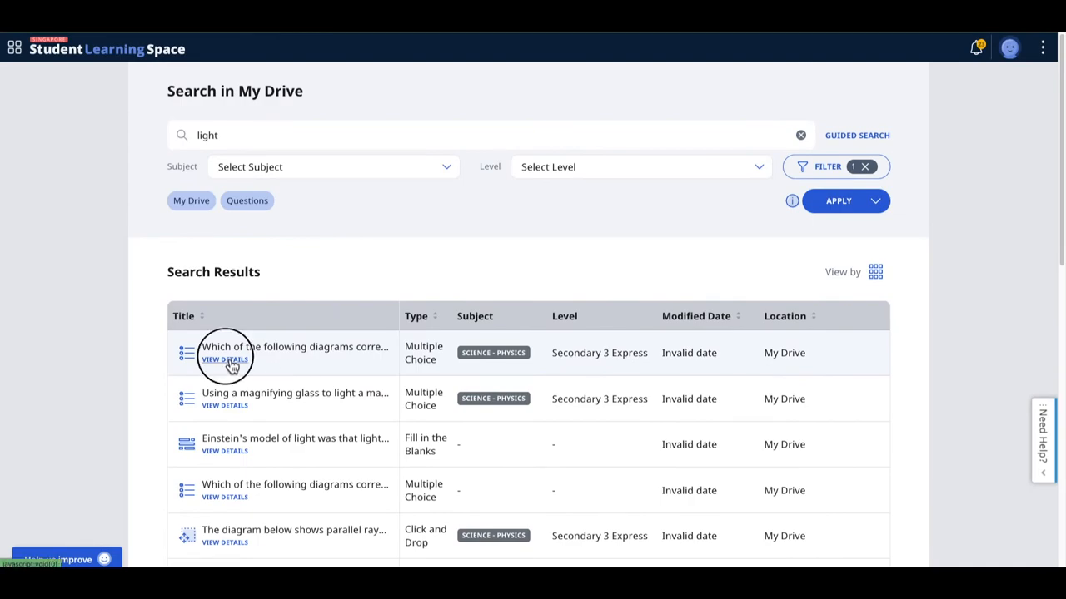
# Step: Preview the converging and diverging lens question, star it, and close the preview
pyautogui.click(224, 359)
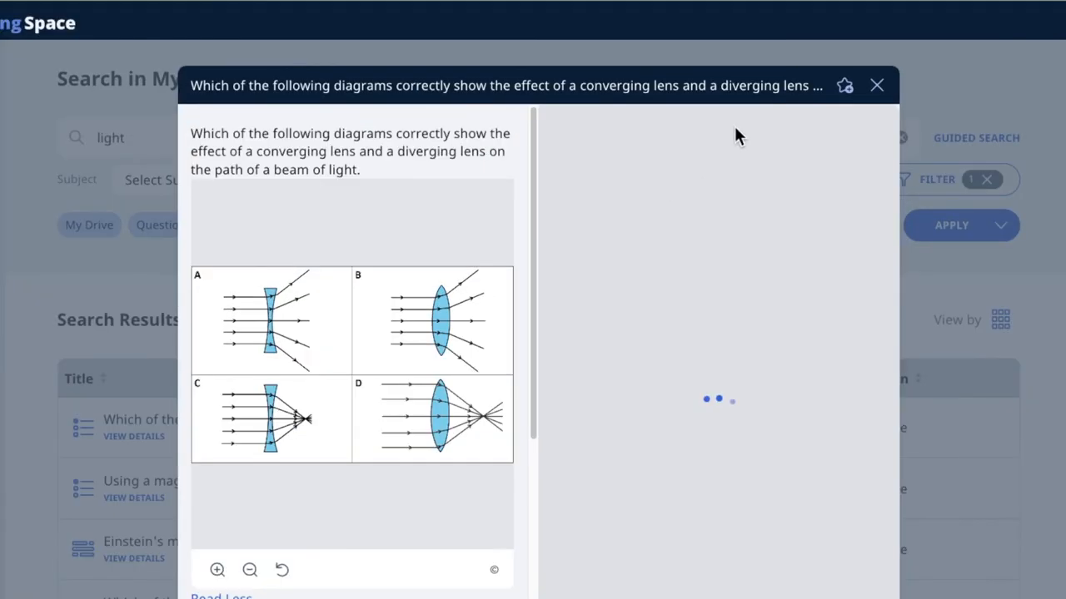
pyautogui.moveTo(876, 85)
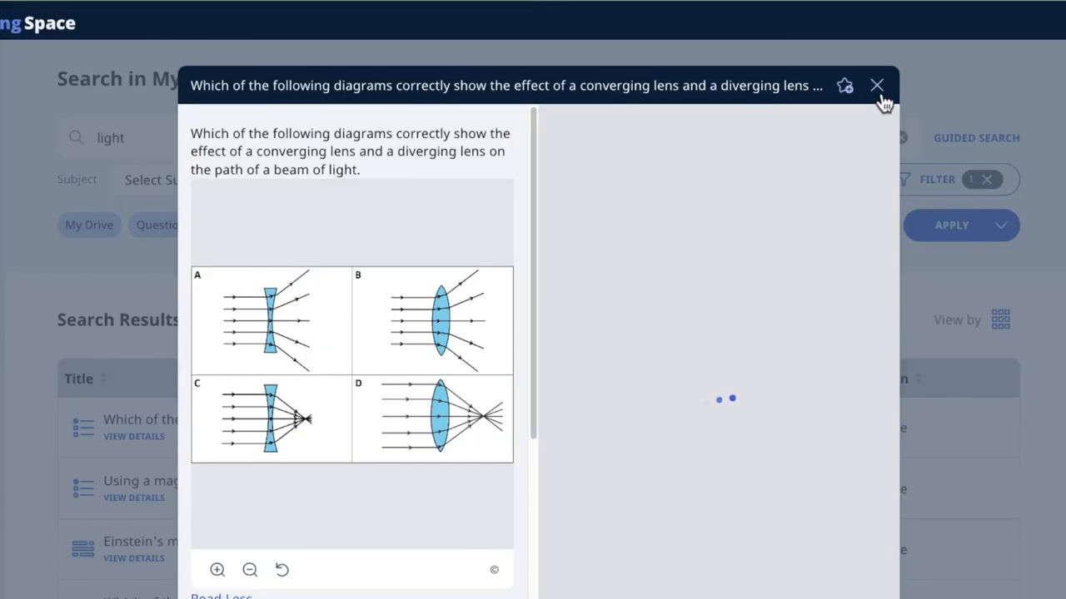
pyautogui.click(877, 85)
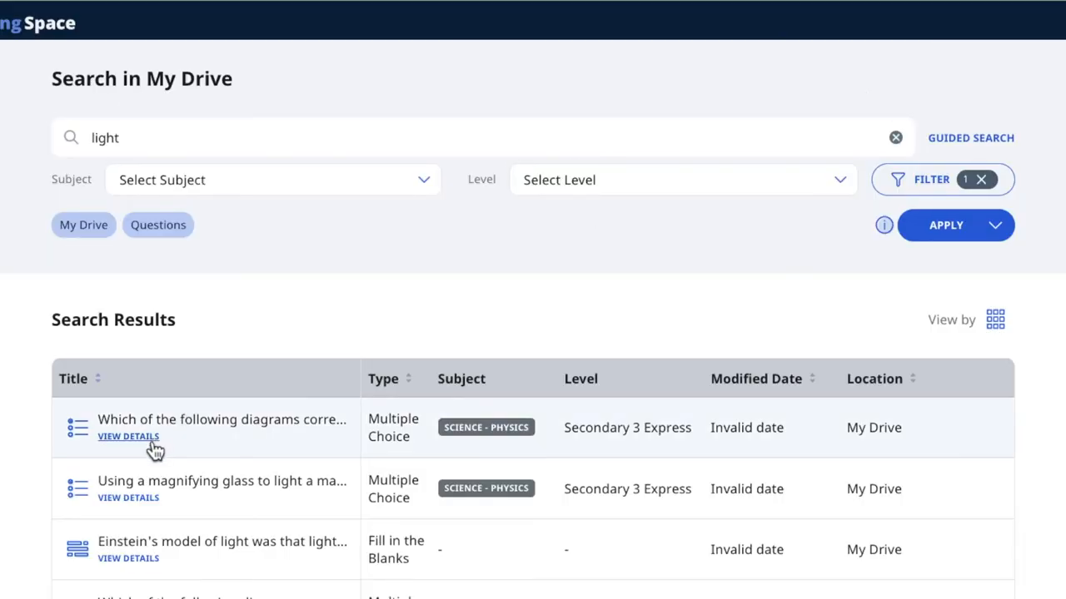
pyautogui.click(128, 436)
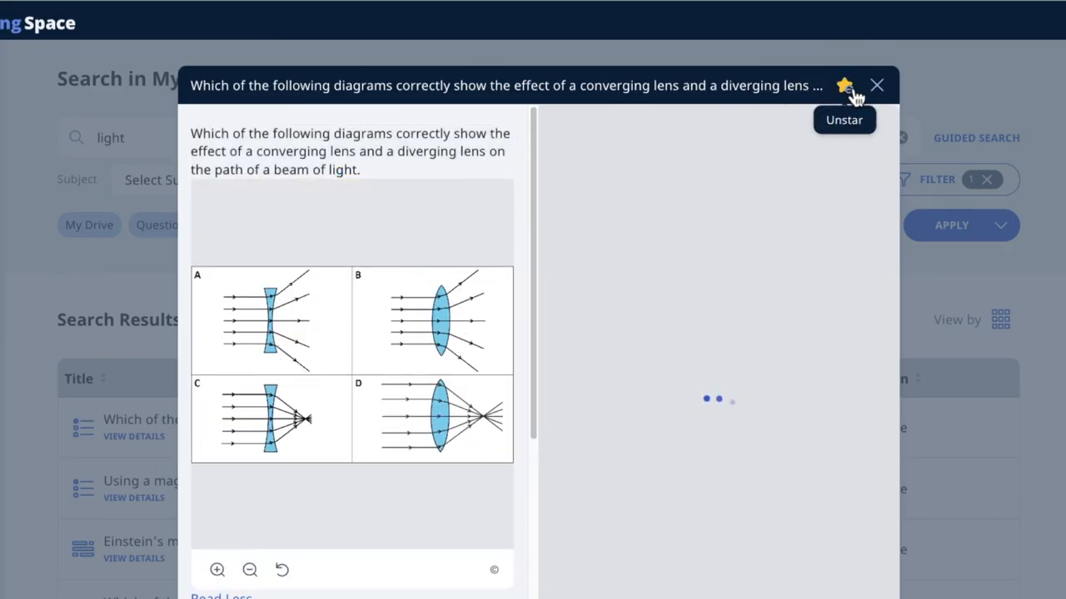
pyautogui.click(844, 85)
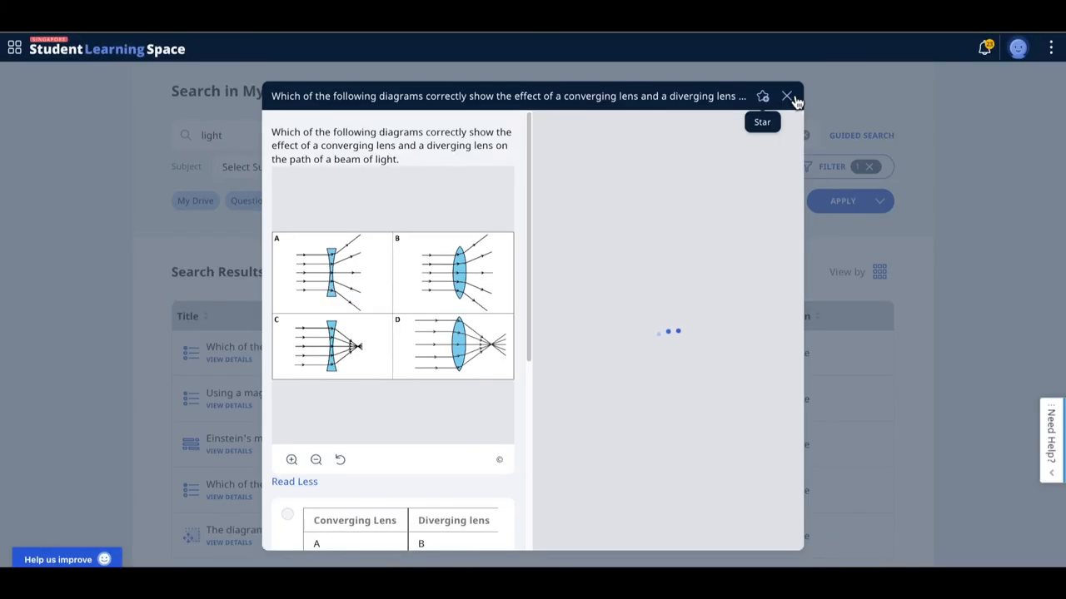
pyautogui.click(786, 95)
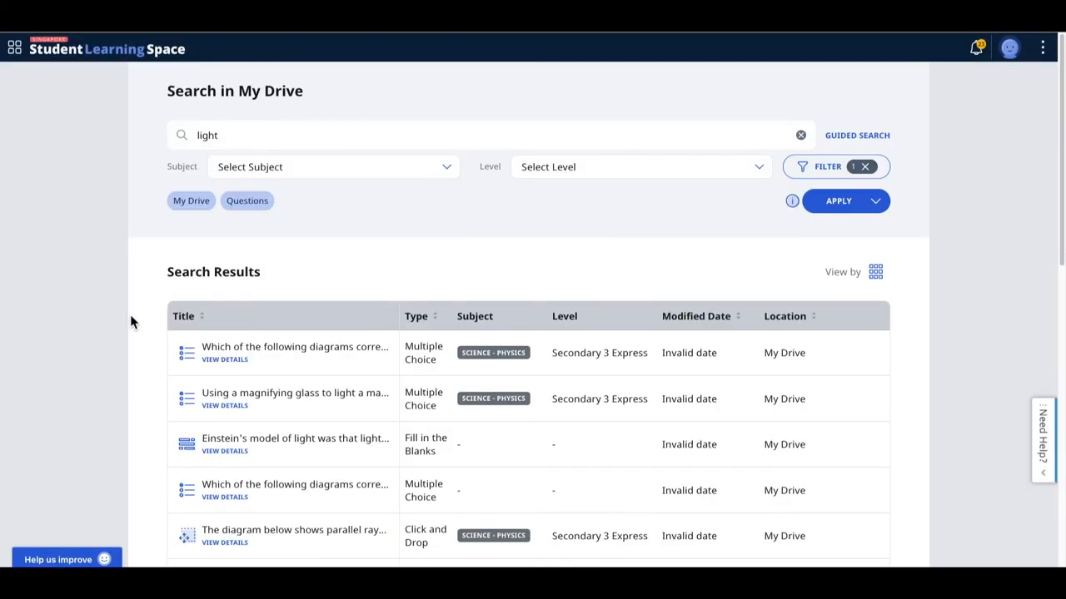